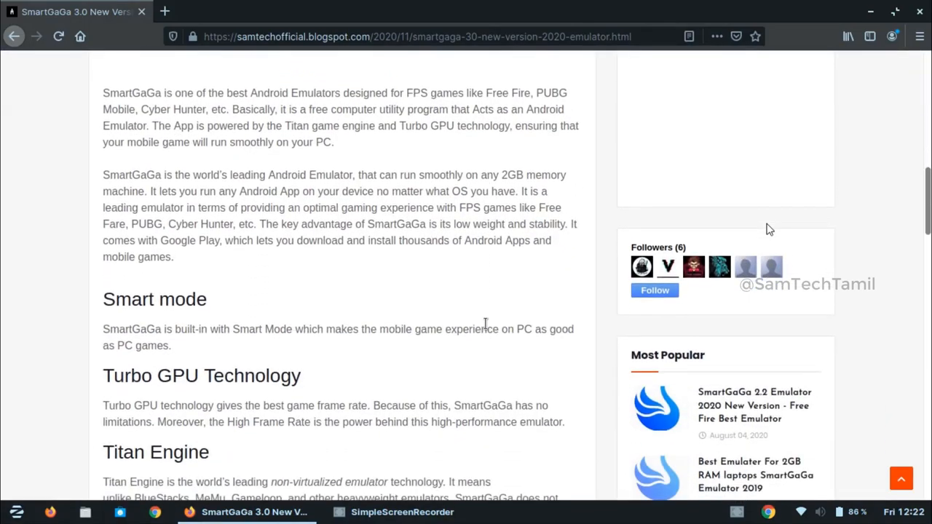
- Scroll the SmartGaGa 3.0 article down to its System Requirements list and download prompt
scroll(down, 3)
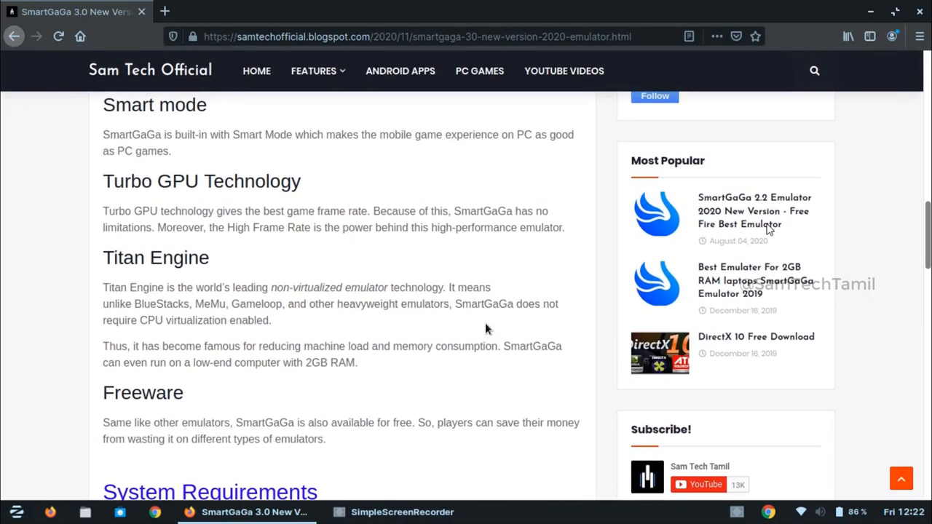
scroll(down, 3)
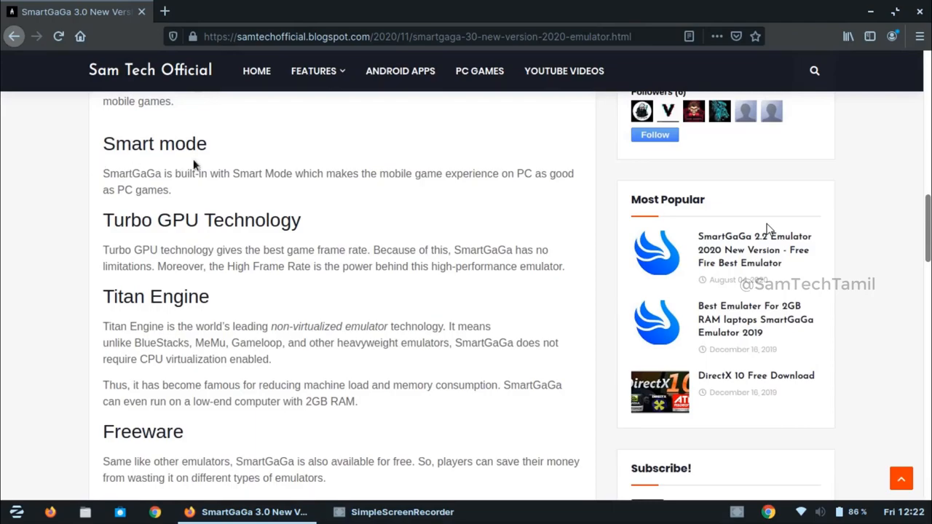
mouse_move(300, 283)
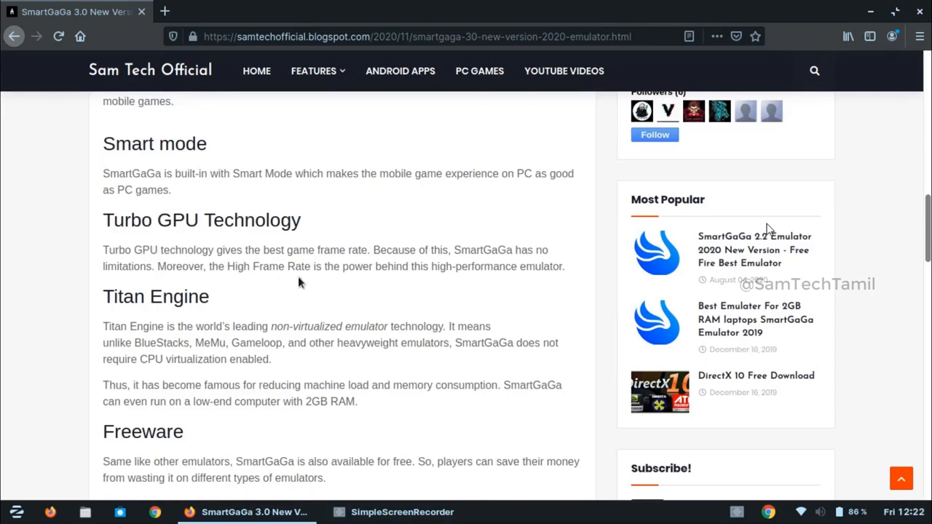
mouse_move(350, 377)
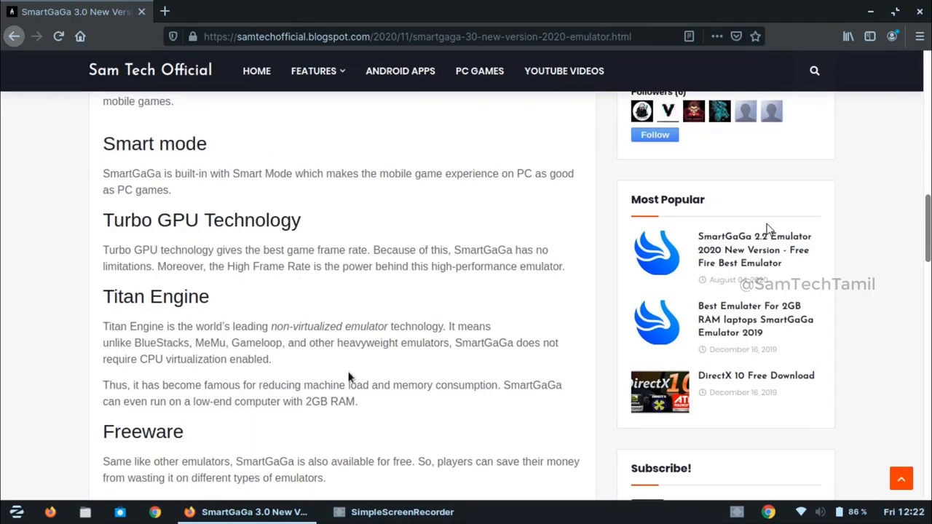
scroll(down, 3)
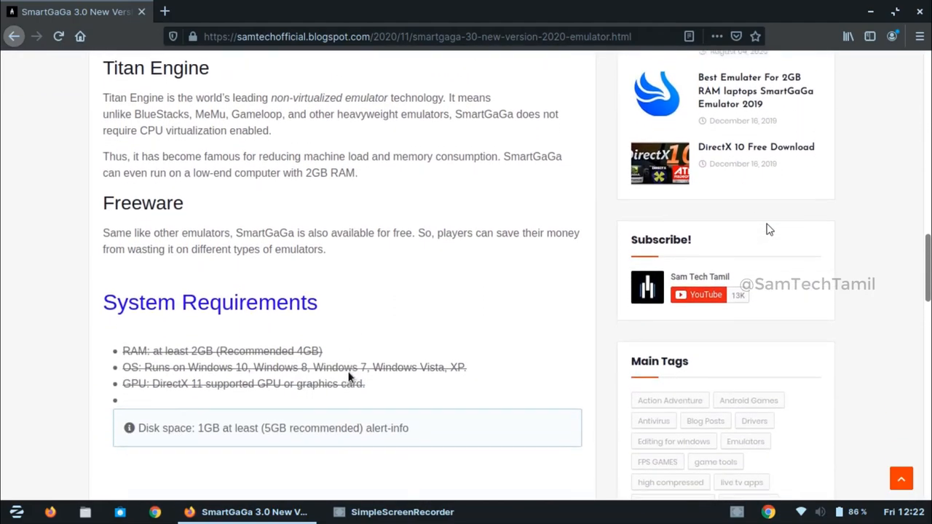
scroll(down, 3)
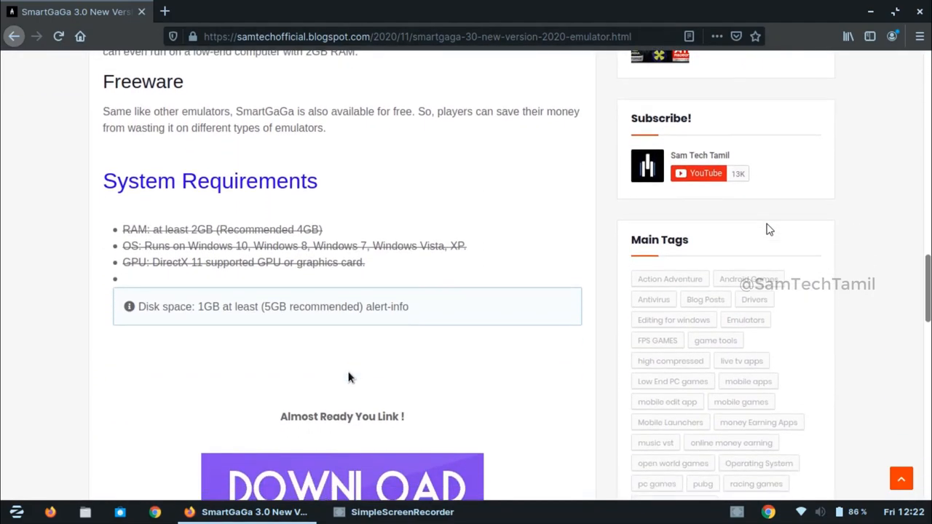
mouse_move(284, 294)
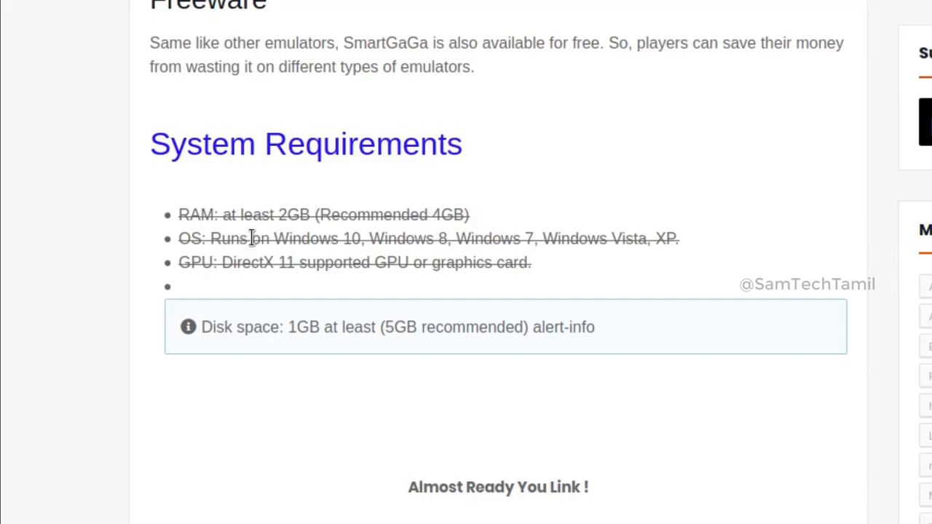
mouse_move(492, 256)
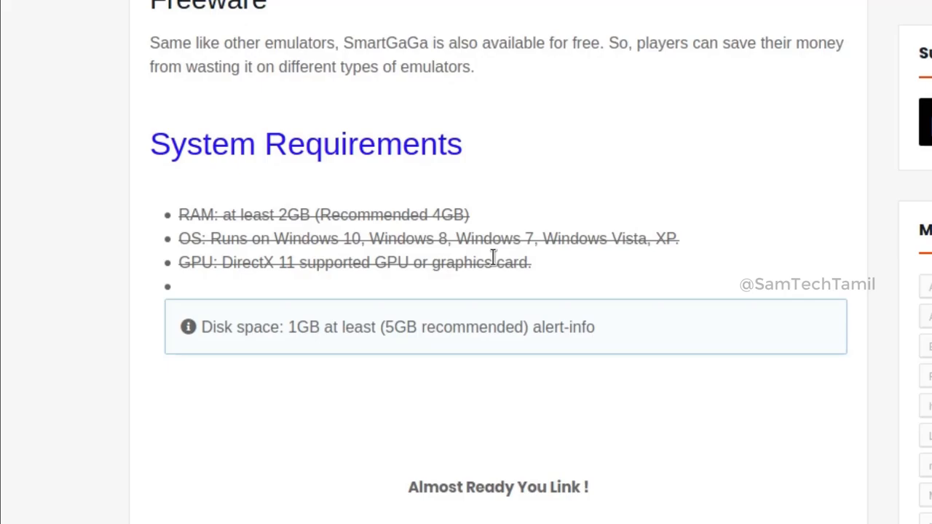
mouse_move(304, 264)
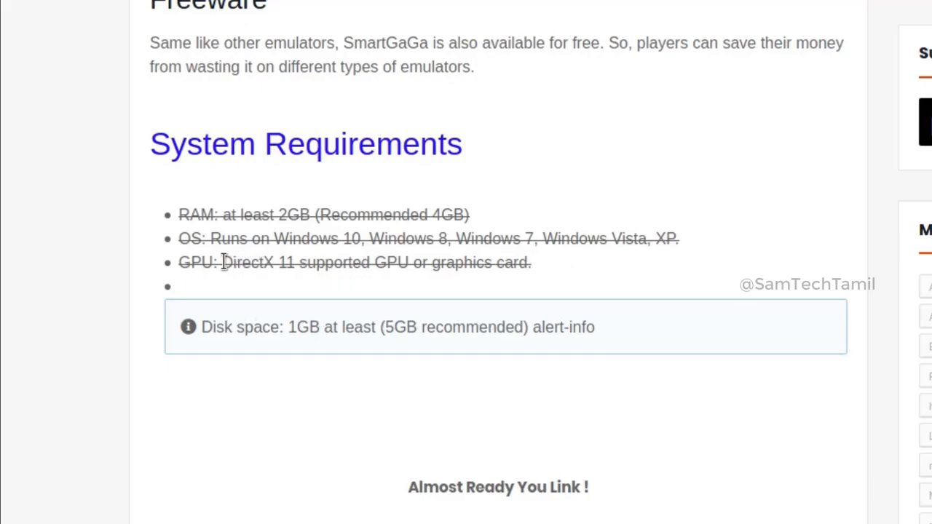
drag(222, 262, 532, 262)
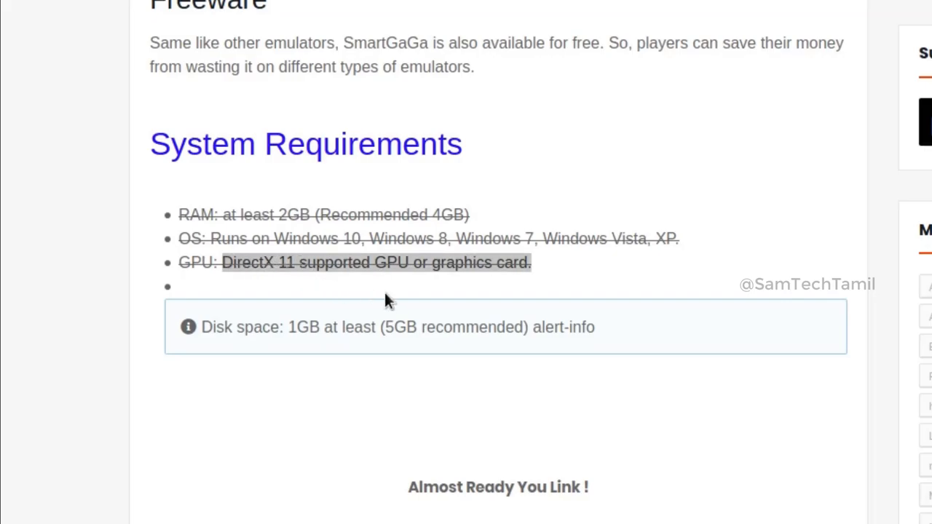
mouse_move(542, 274)
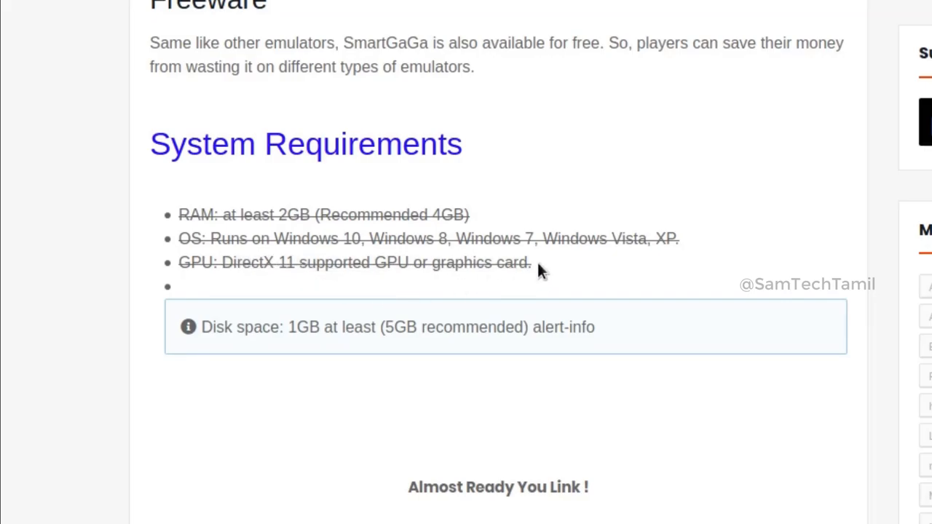
scroll(down, 3)
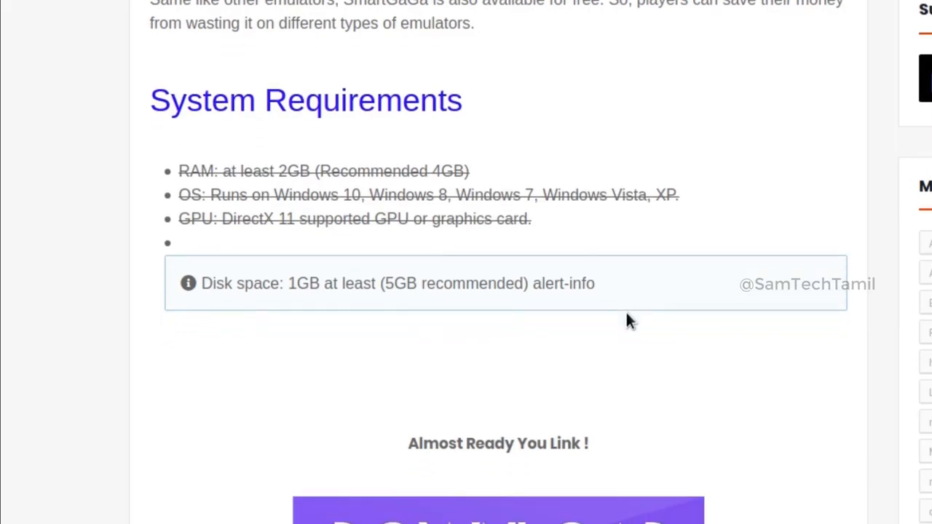
scroll(down, 3)
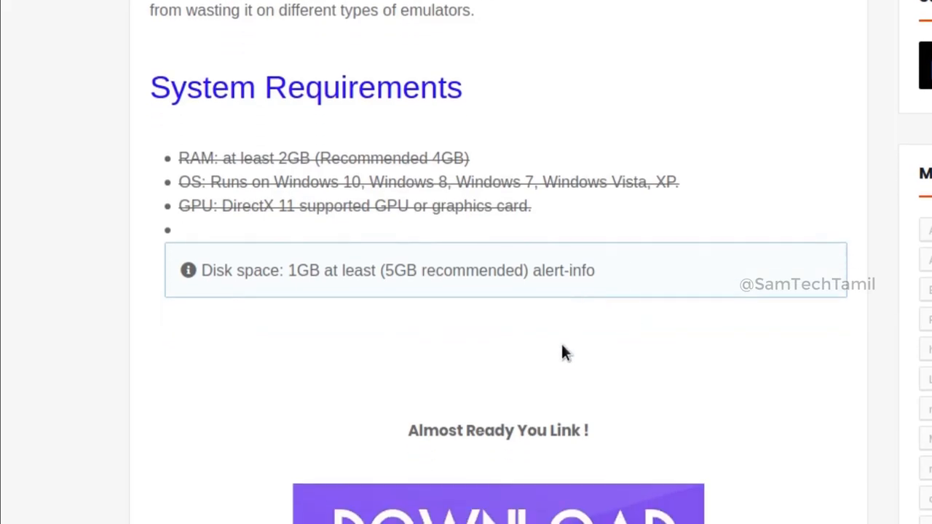
mouse_move(306, 280)
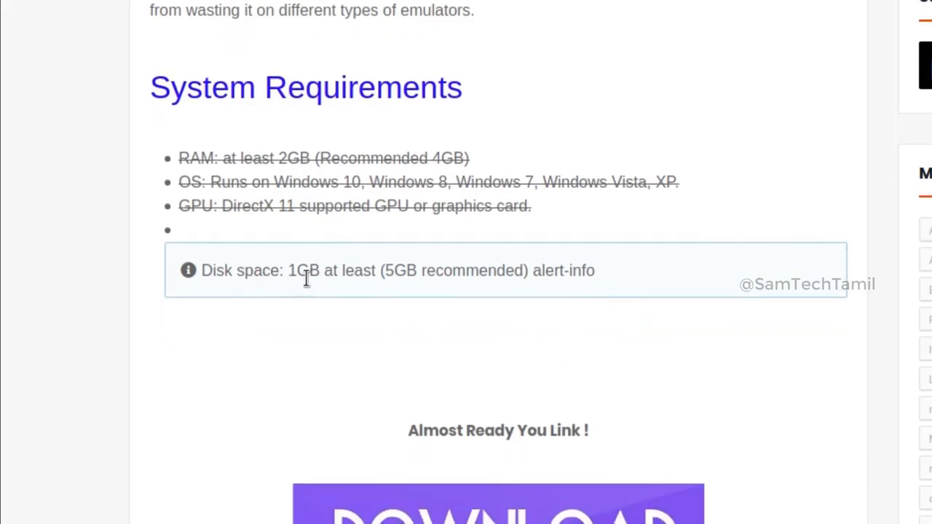
mouse_move(669, 317)
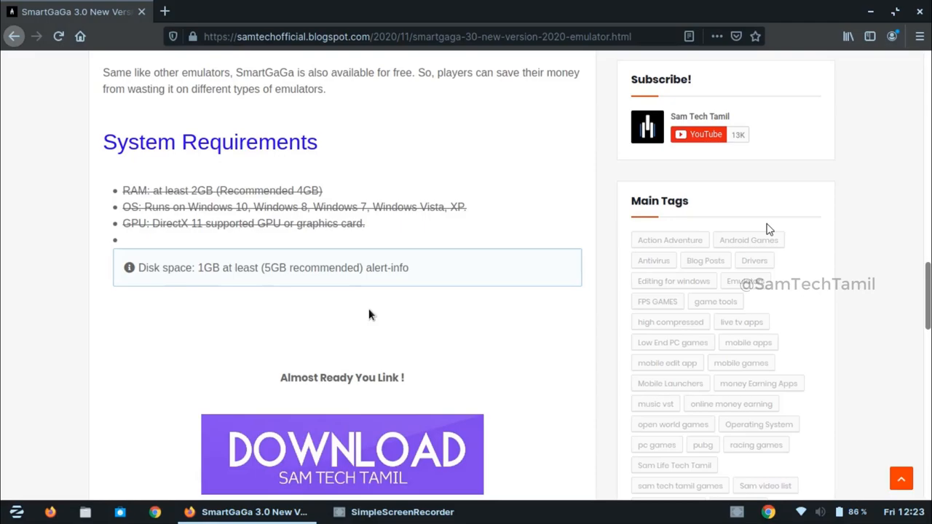
- Follow the SAM TECH TAMIL download banner to the Hi5 Links page
scroll(down, 3)
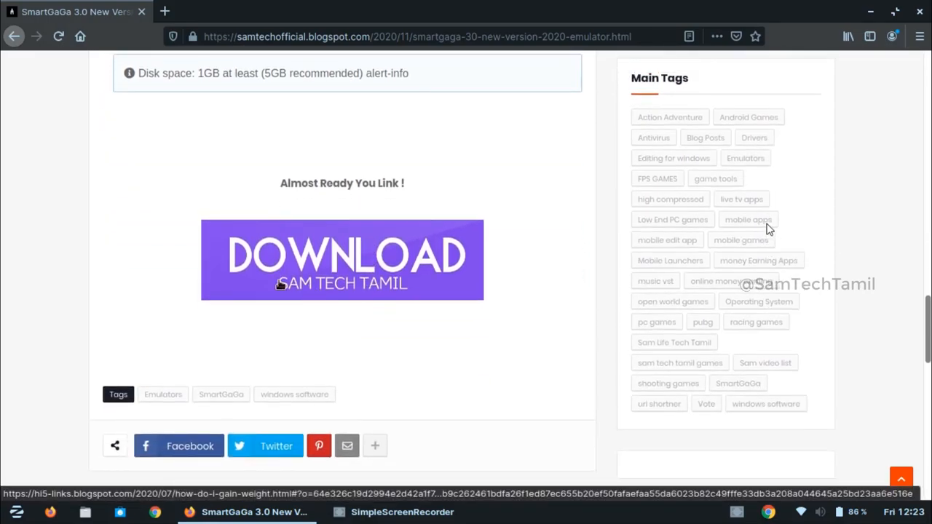
mouse_move(364, 275)
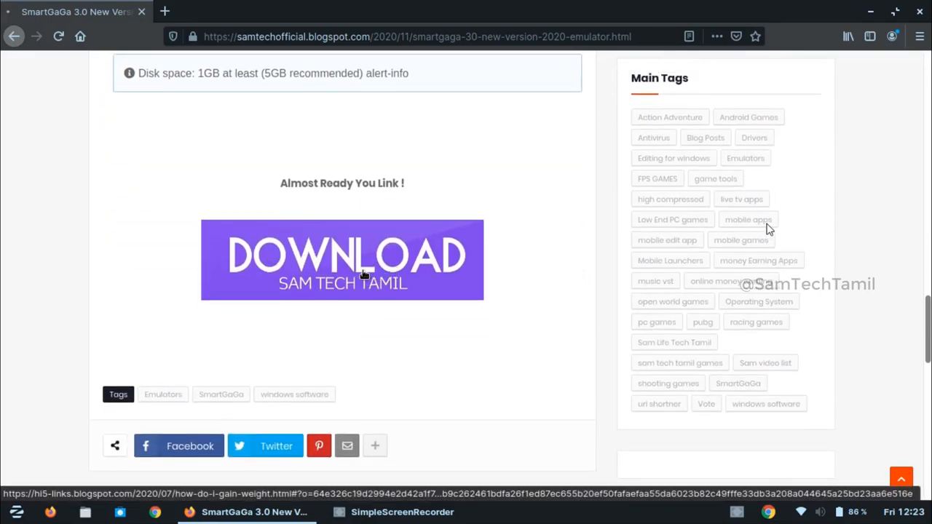
click(342, 259)
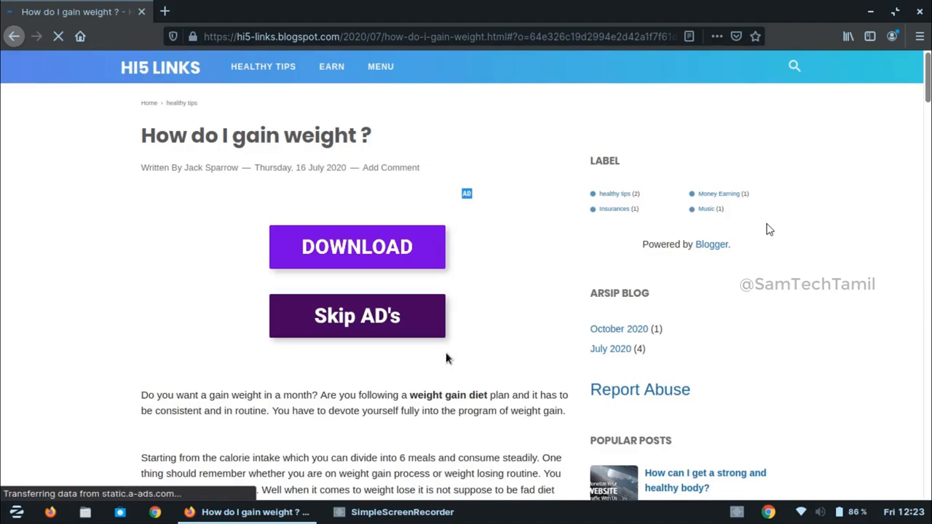
- Pass the Hi5 Links ad page via Go to Link, reaching Google Drive's virus-scan warning
scroll(down, 3)
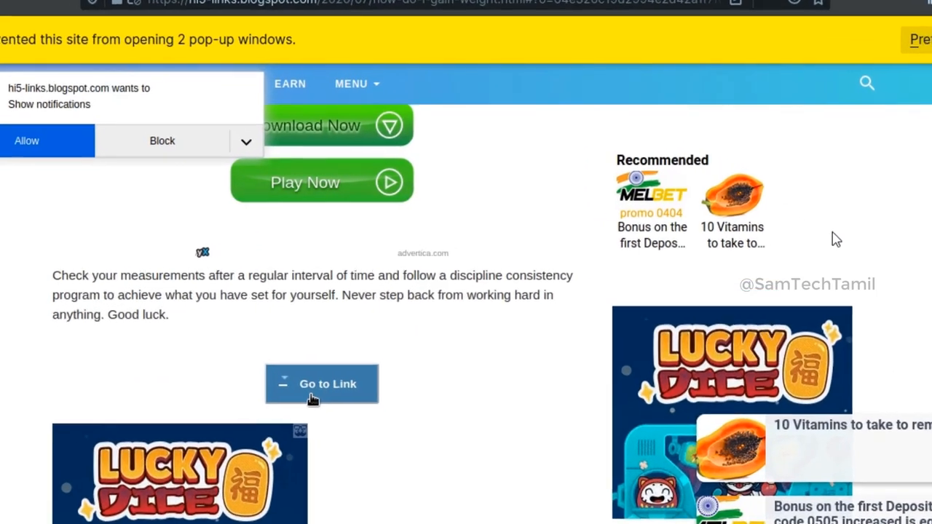
click(321, 384)
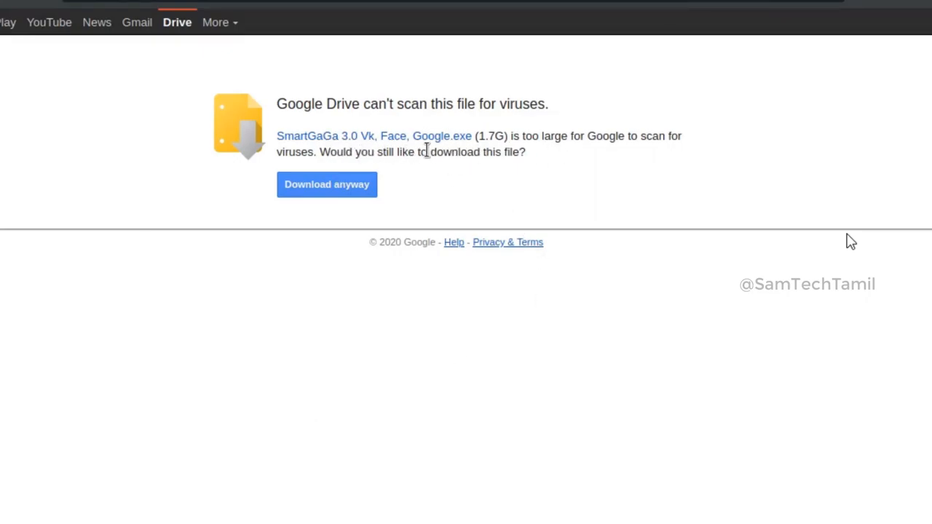
mouse_move(546, 159)
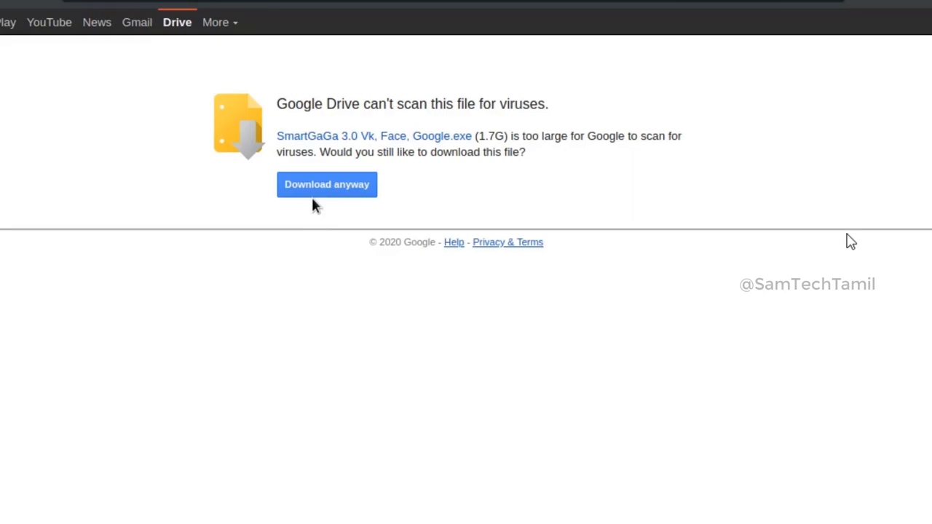
mouse_move(337, 232)
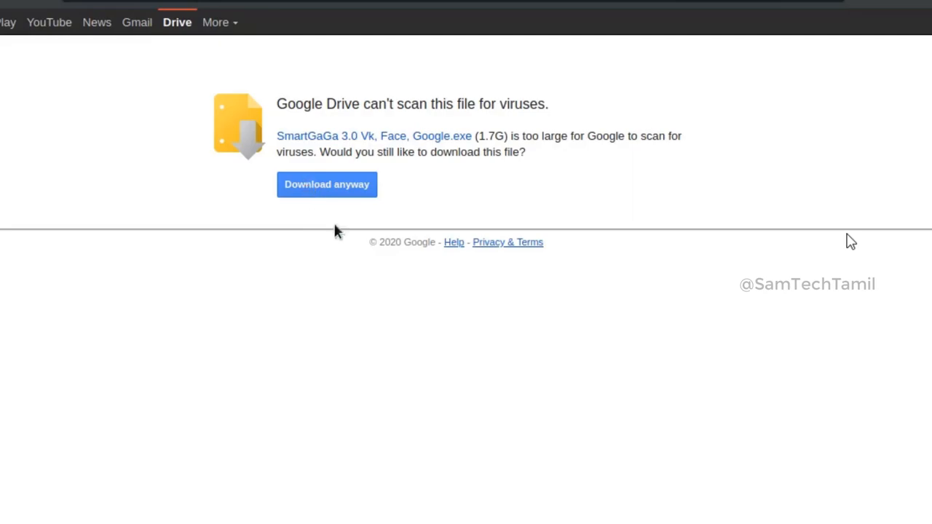
mouse_move(565, 313)
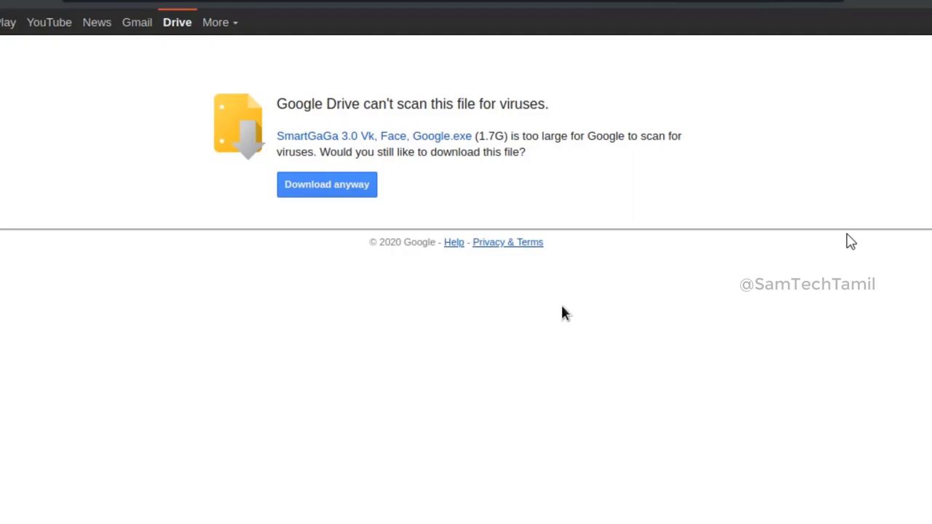